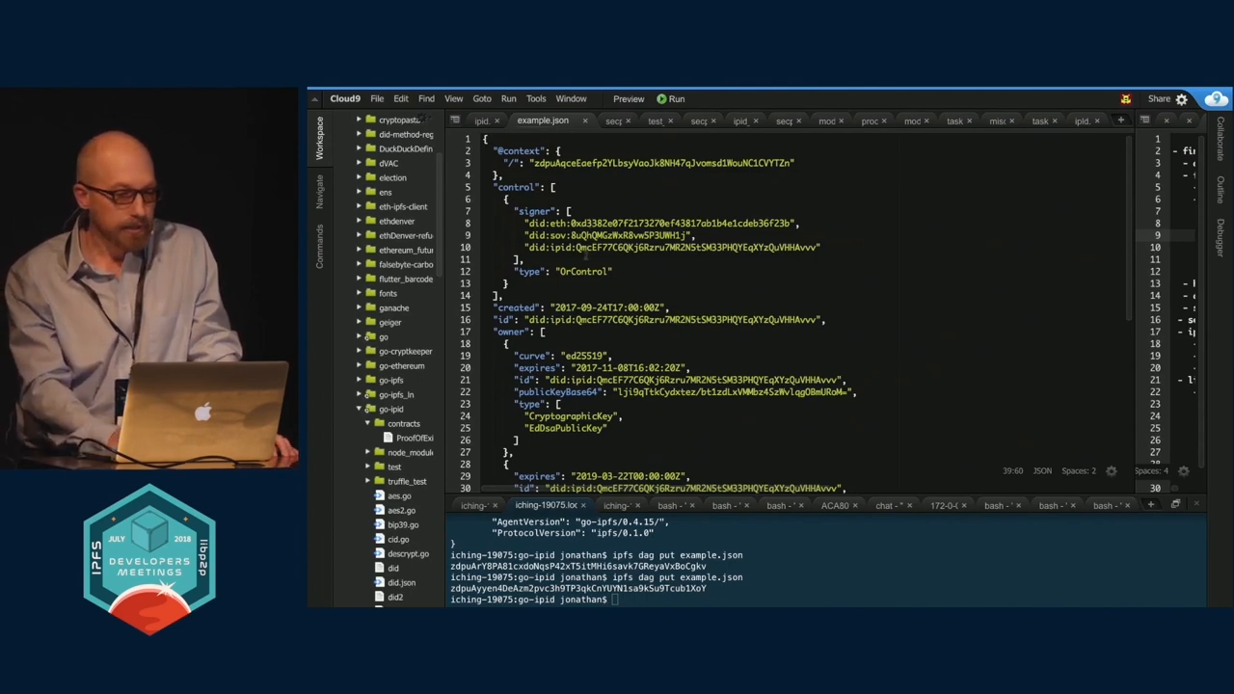
Step: Scroll through example.json to its "previous" link pointing at the first dag put hash
scroll("down", 3)
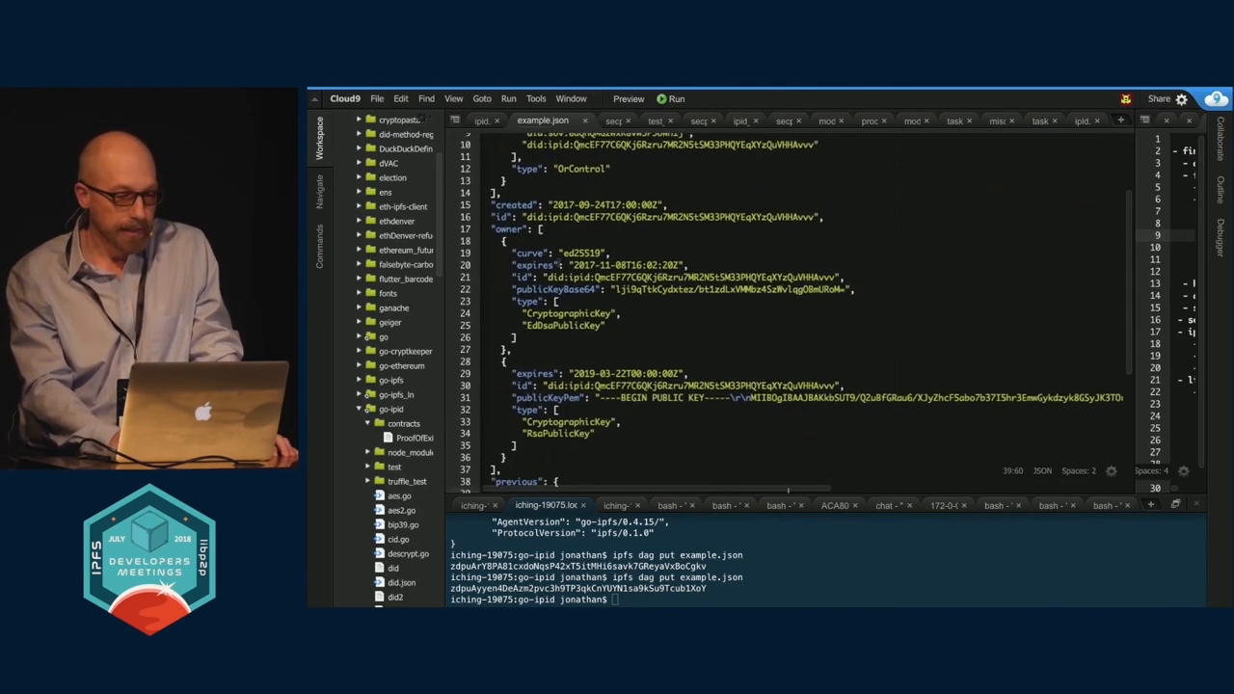
scroll("down", 3)
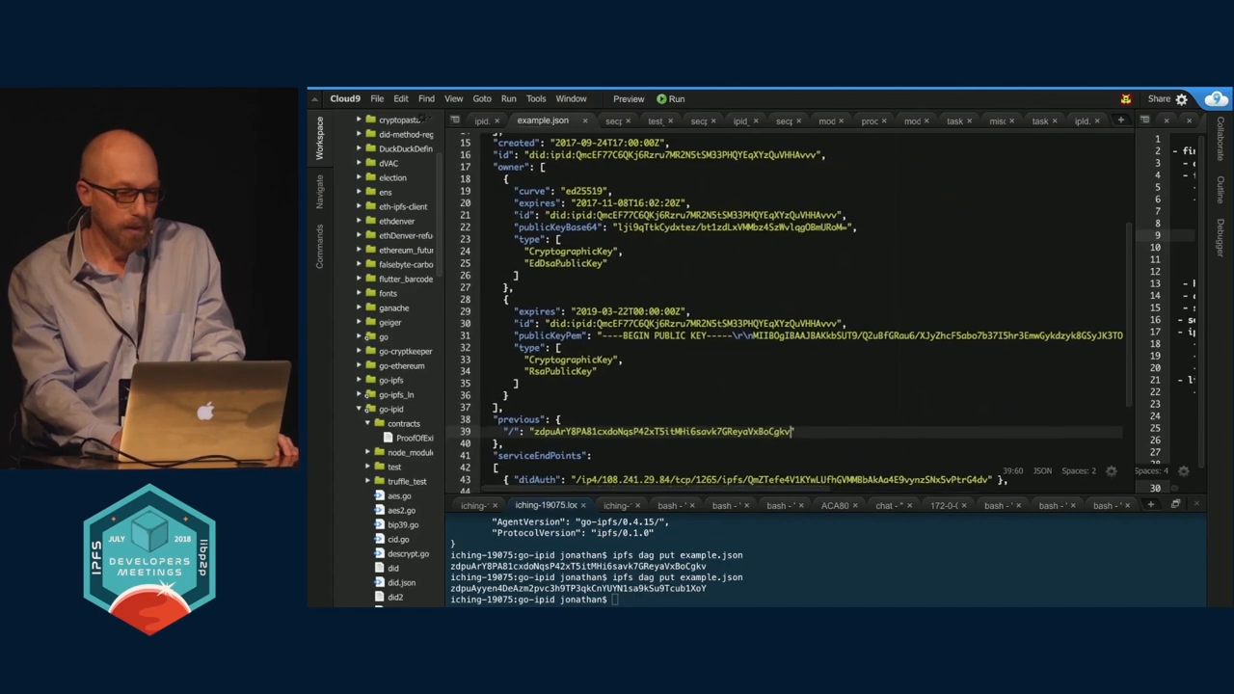
scroll("down", 3)
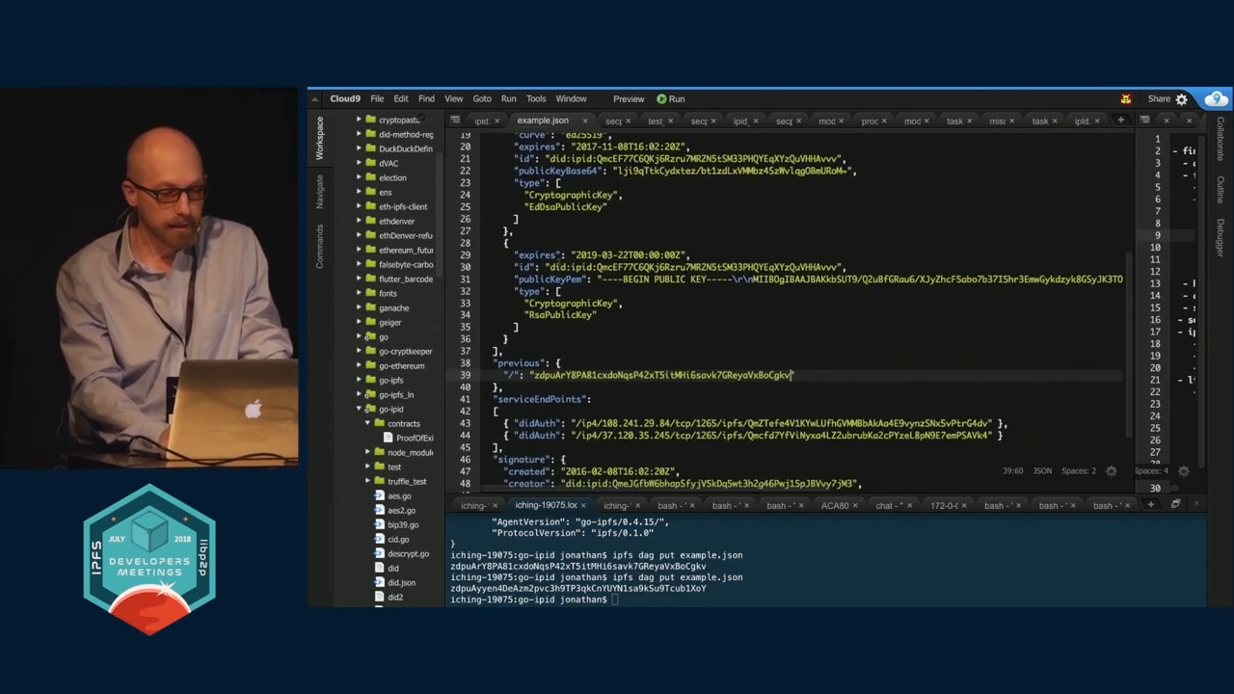
scroll("down", 3)
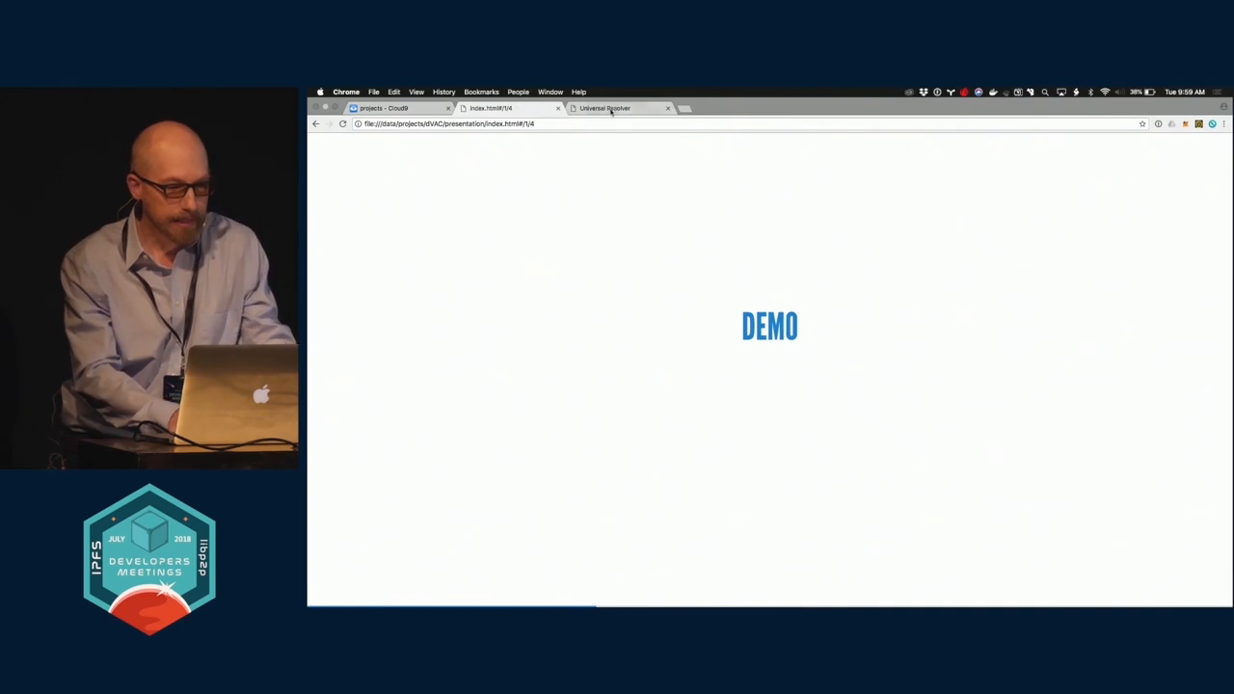
Step: Switch windows to show the ipid resolve output for the did:ipid identifier
left_click(391, 108)
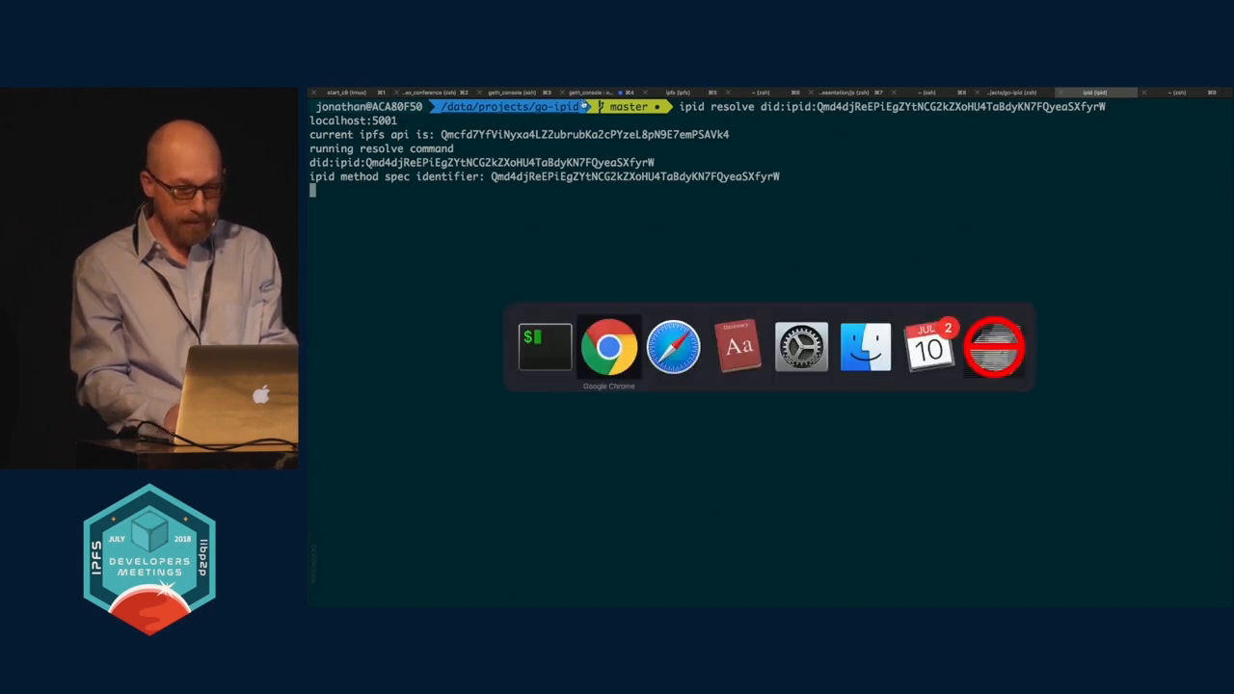
Step: Return to the Cloud9 editor showing example.json beside the terminal
left_click(609, 346)
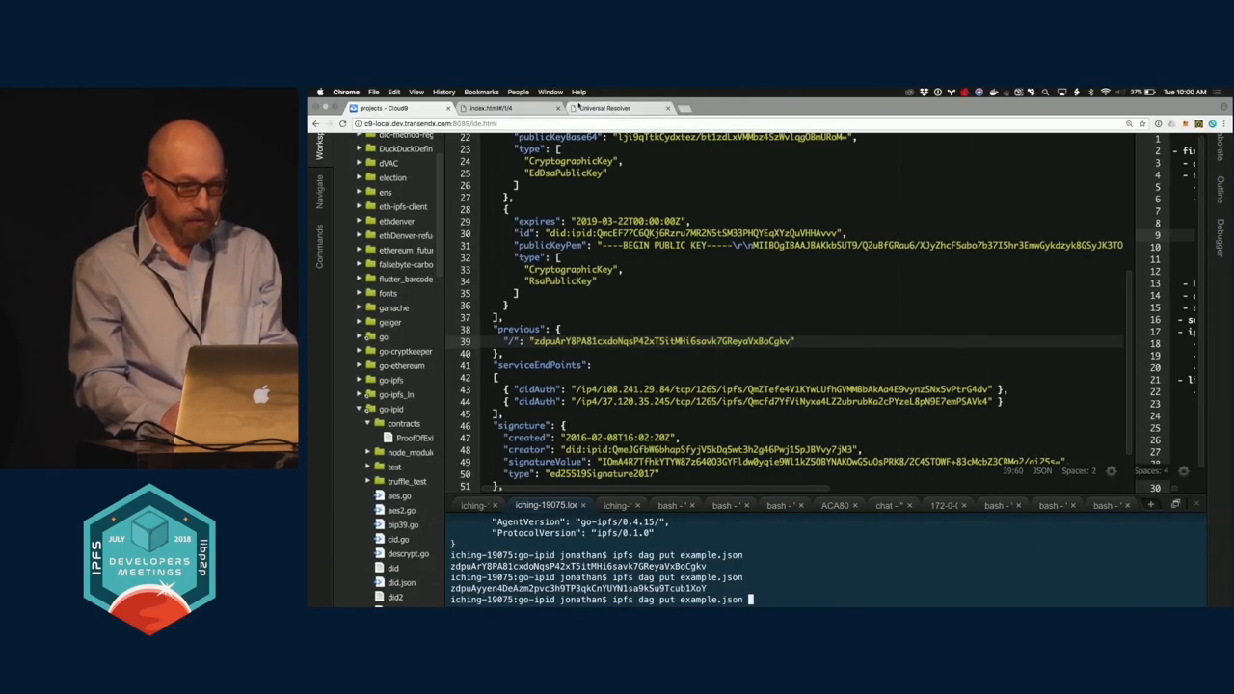
left_click(617, 108)
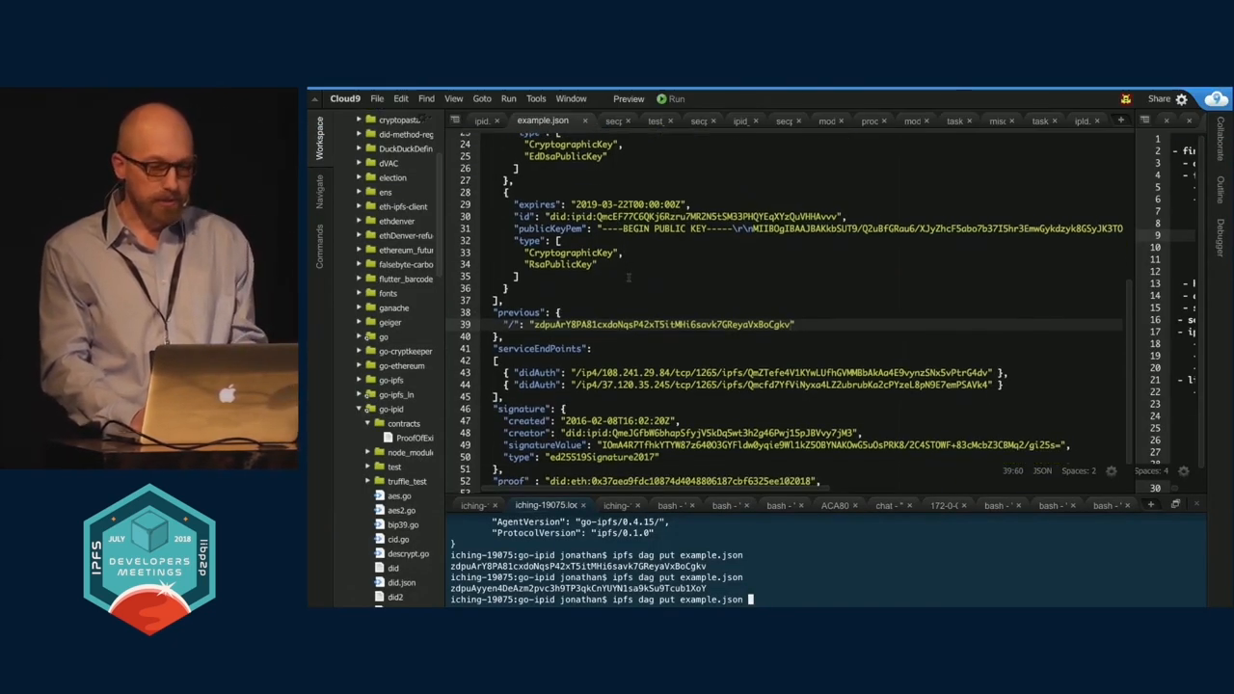
scroll("down", 3)
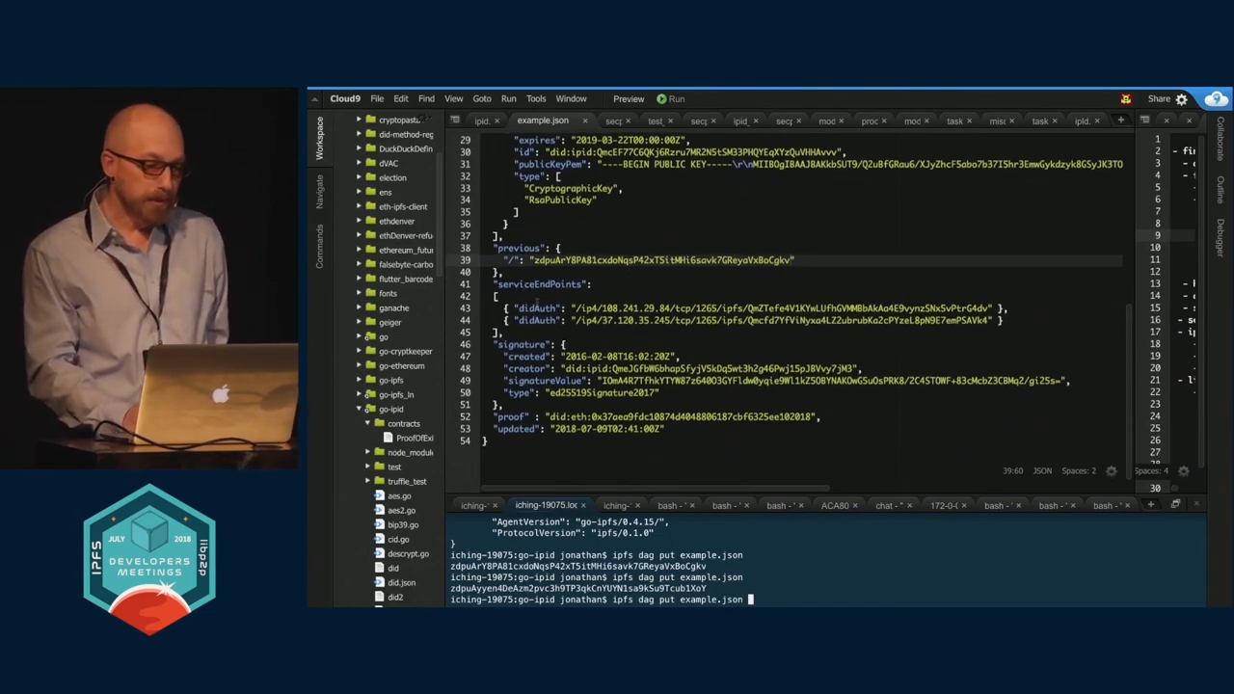
double_click(536, 307)
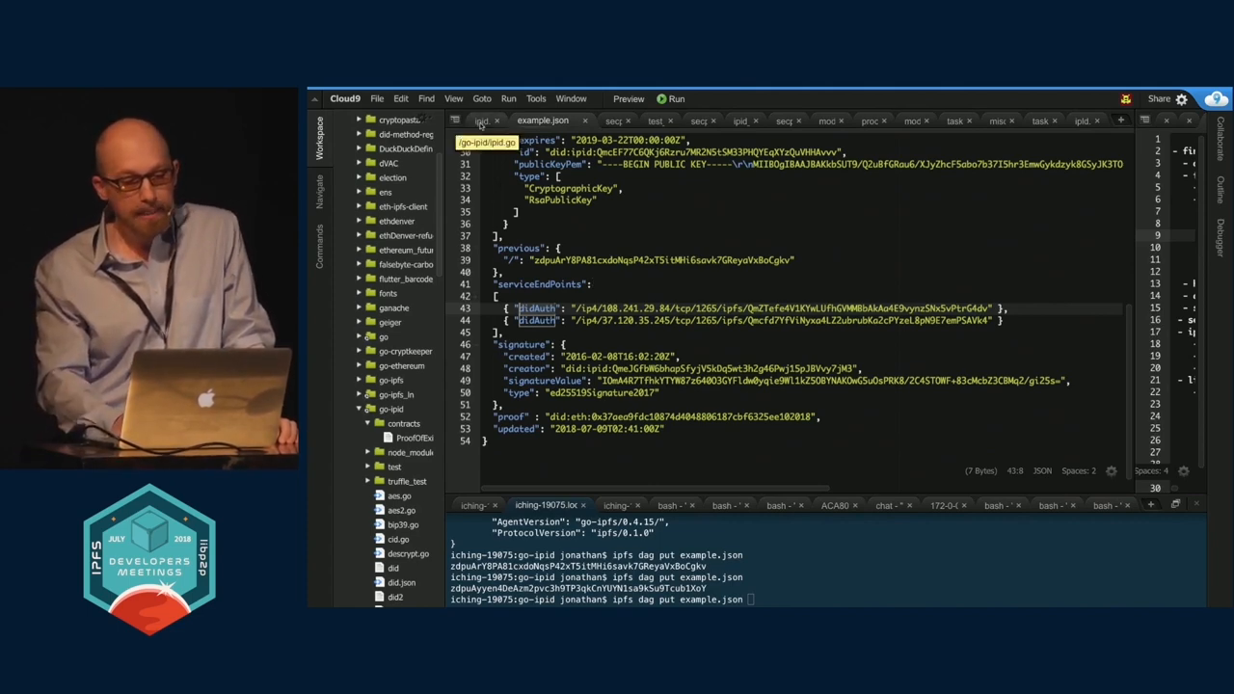
Step: Advance the presentation from the Verifiable Claims slide to the IPID DDO example slide
left_click(486, 120)
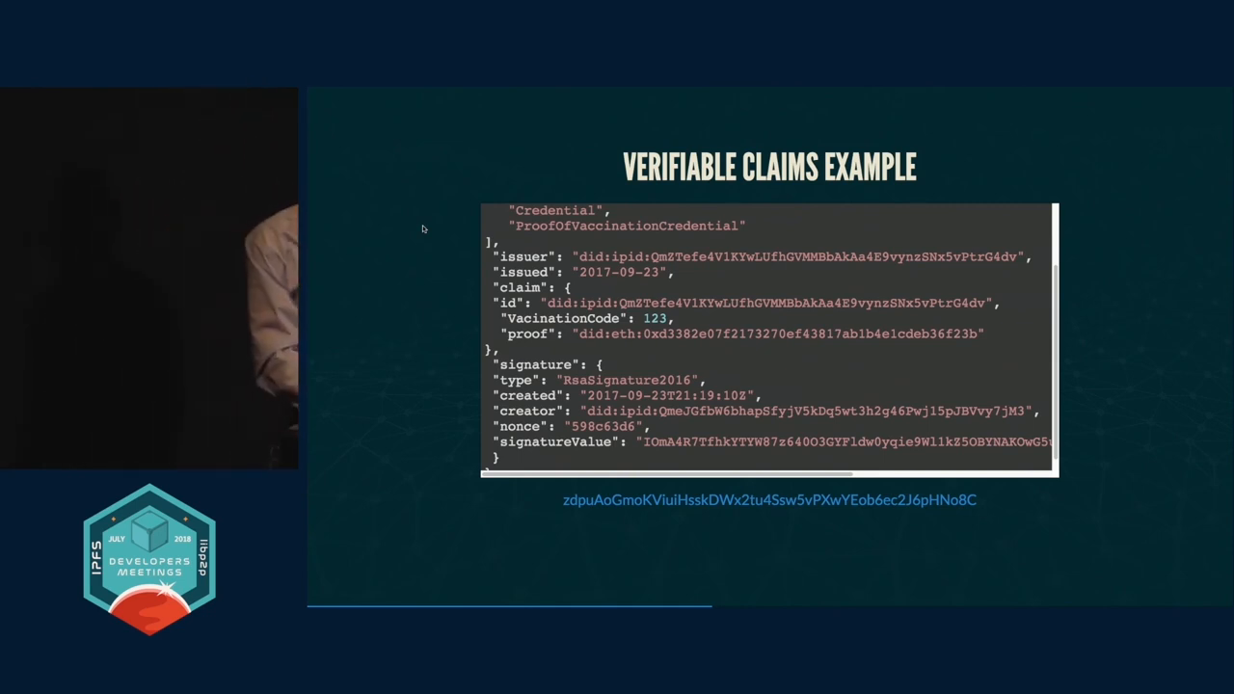
key("Right")
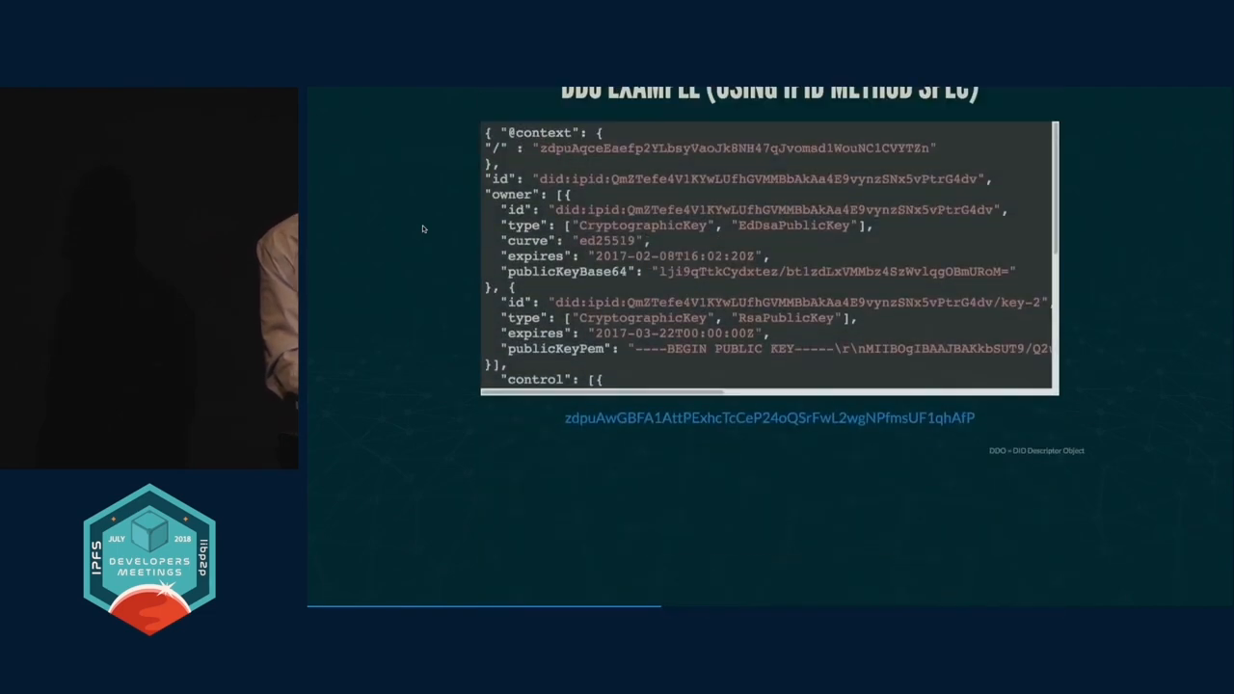